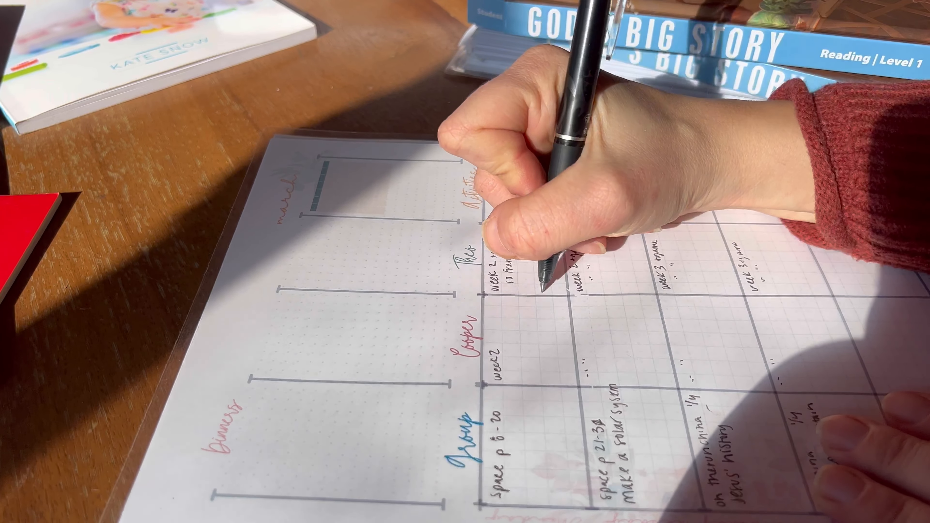
text(read al)
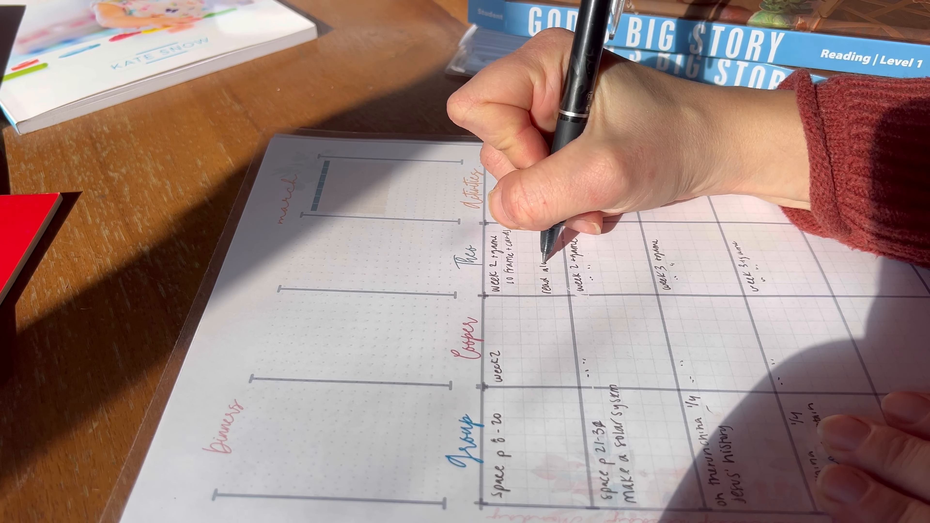